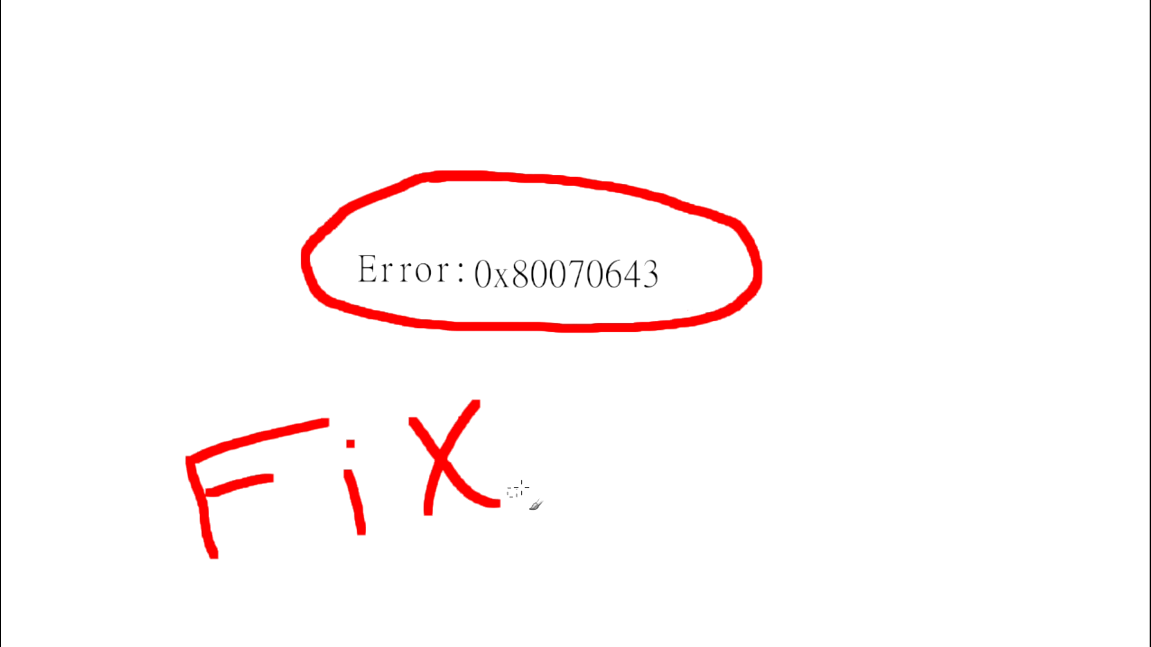
Accept the license terms, apply the recommended Windows Installer repairs, and finish the repair tool.
{"action": "left_click", "coordinate": [654, 556]}
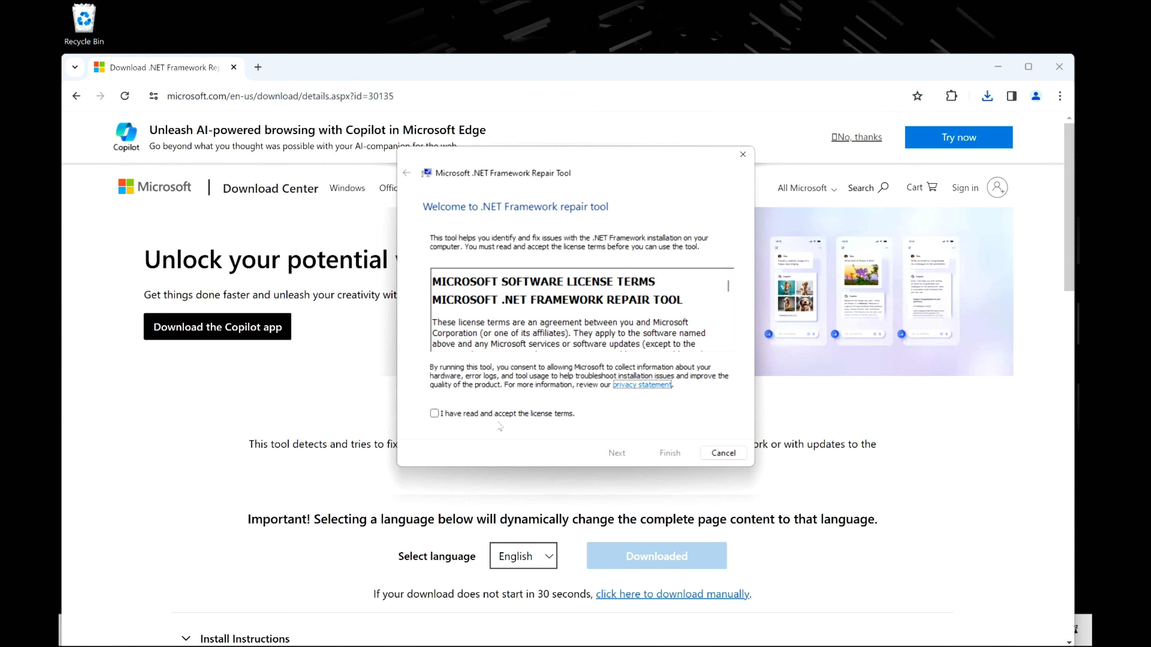
{"action": "left_click", "coordinate": [434, 413]}
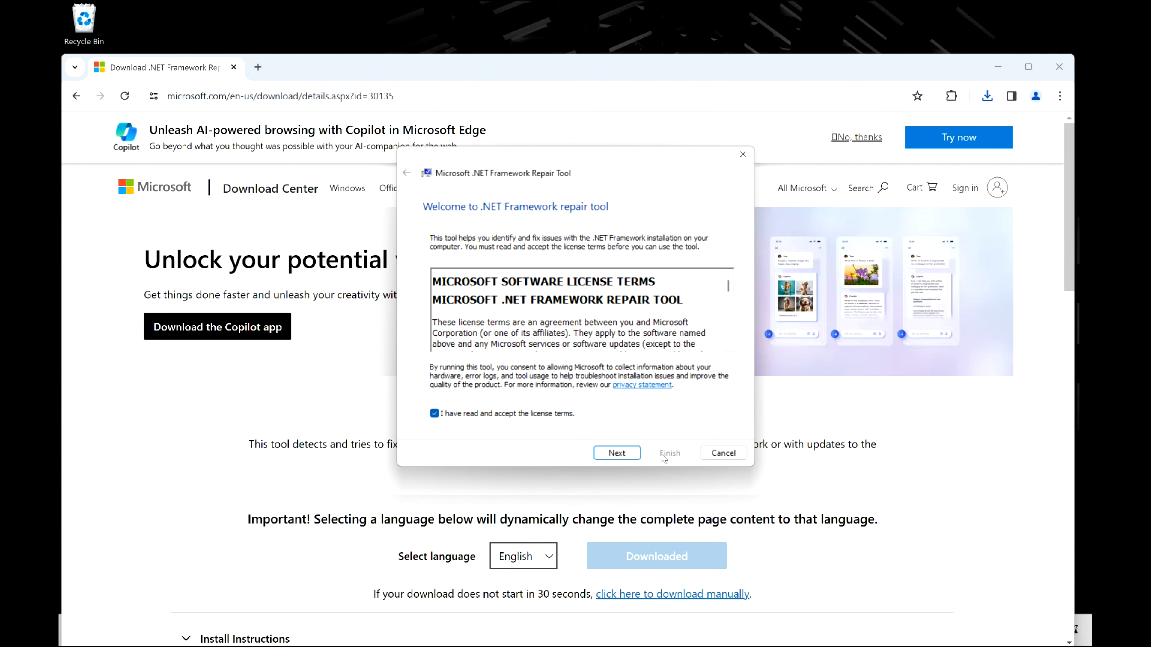
{"action": "left_click", "coordinate": [616, 453]}
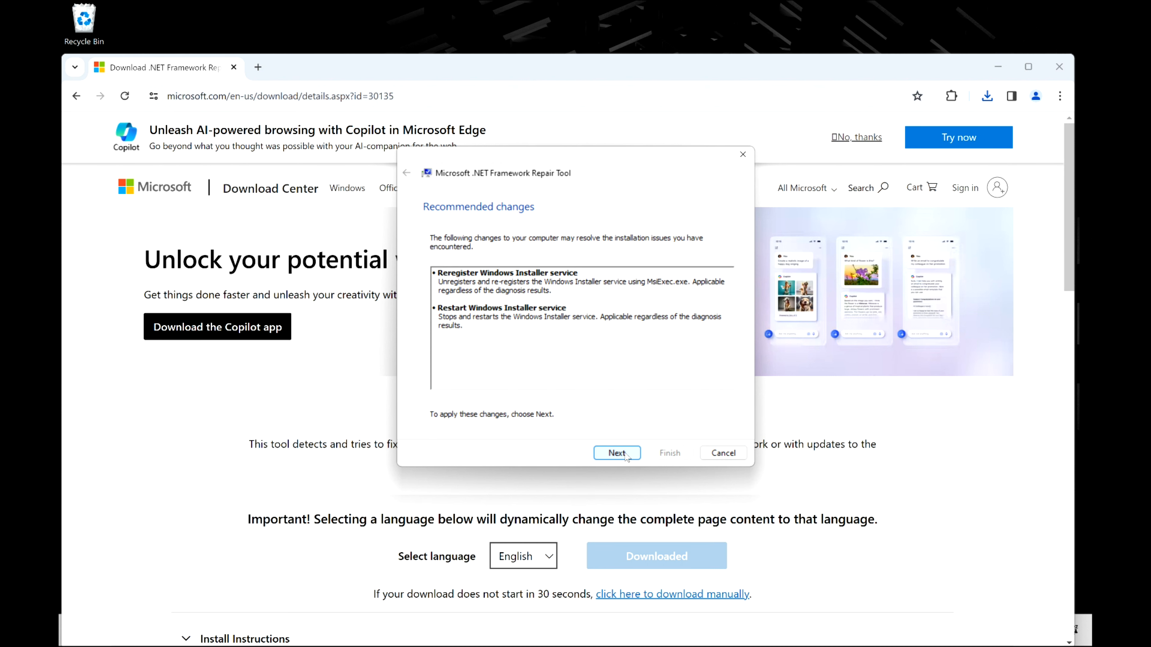
{"action": "left_click", "coordinate": [617, 453]}
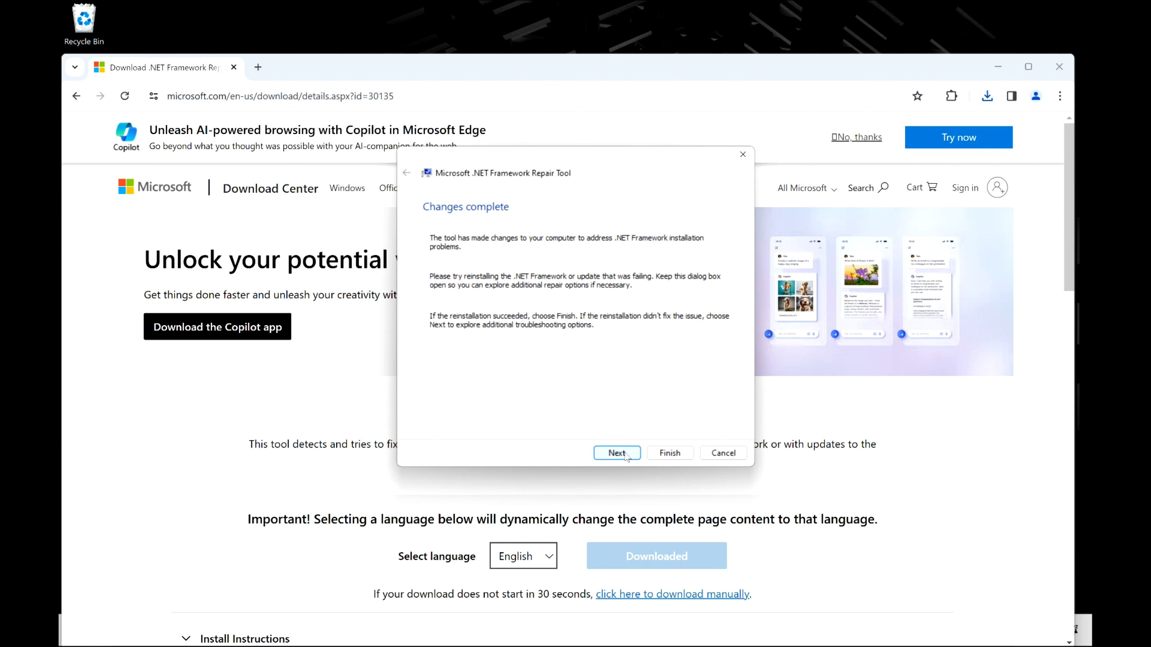
{"action": "left_click", "coordinate": [617, 453]}
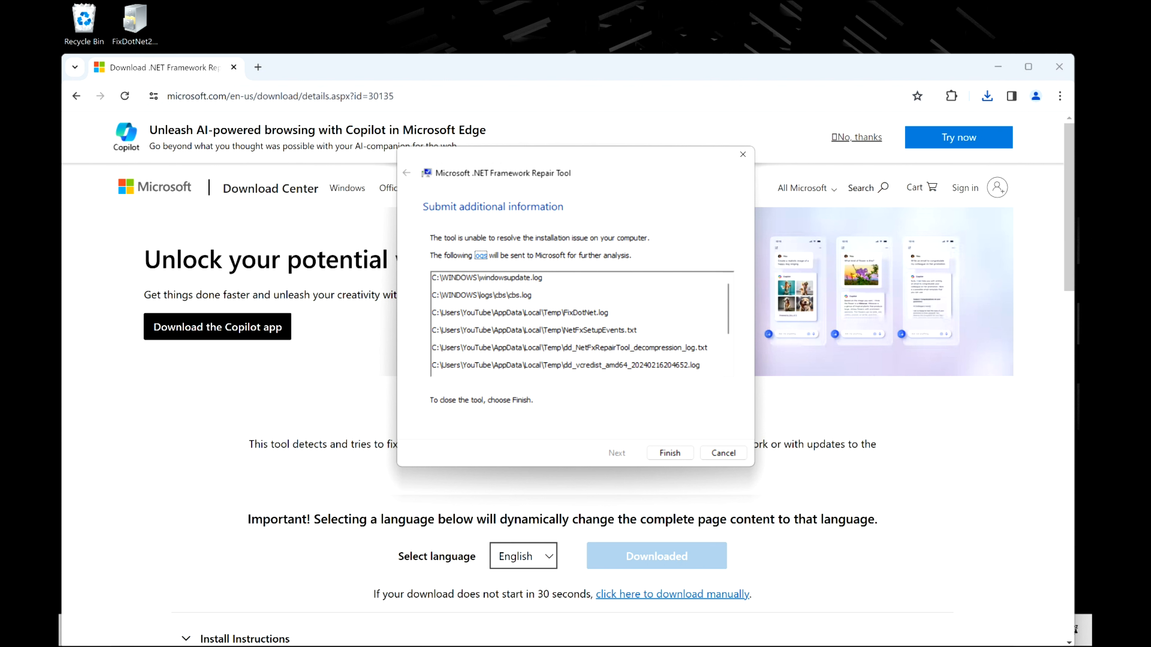
{"action": "mouse_move", "coordinate": [658, 390]}
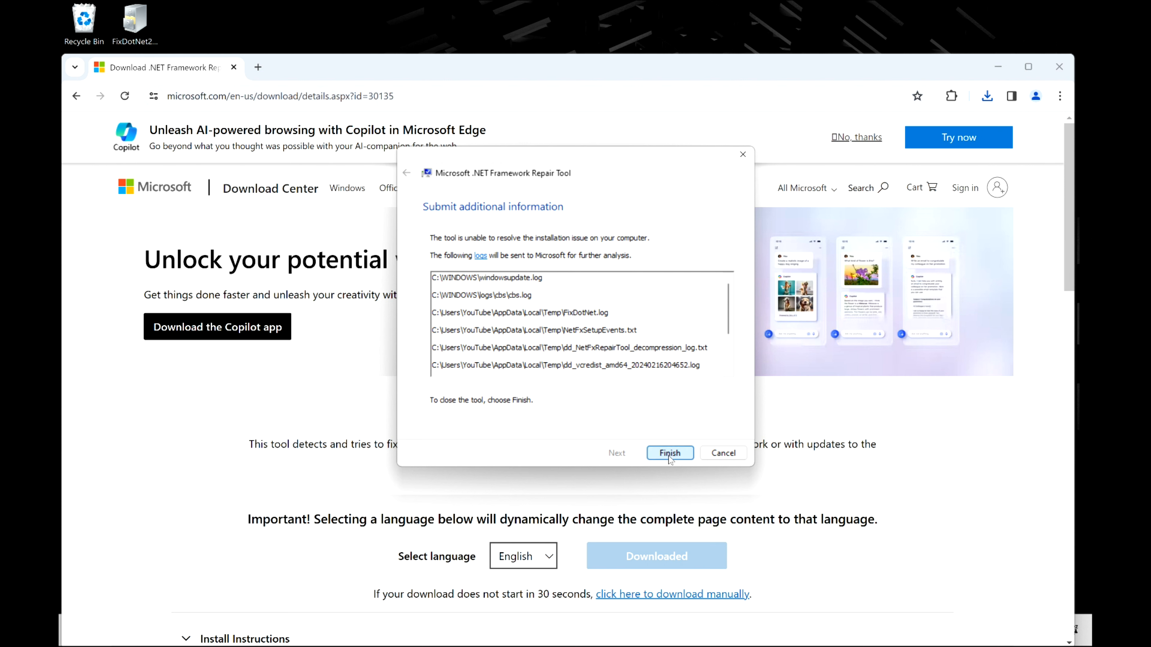
{"action": "left_click", "coordinate": [669, 453]}
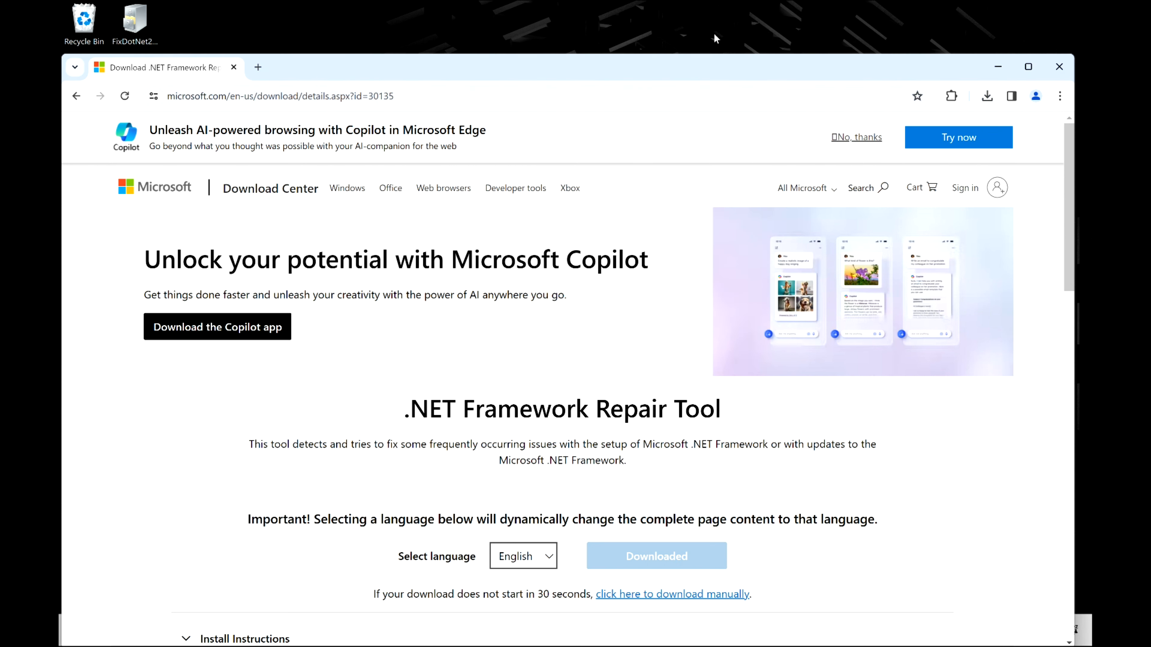
{"action": "mouse_move", "coordinate": [575, 52]}
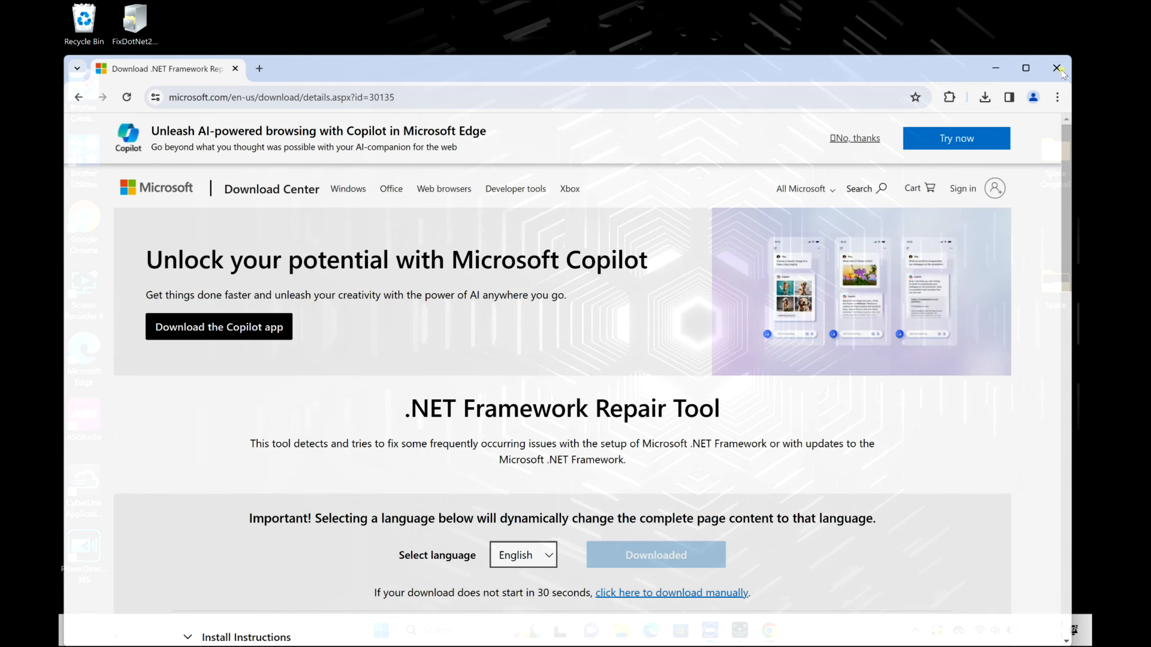
Close the Edge window with the repair tool download page.
{"action": "left_click", "coordinate": [1059, 68]}
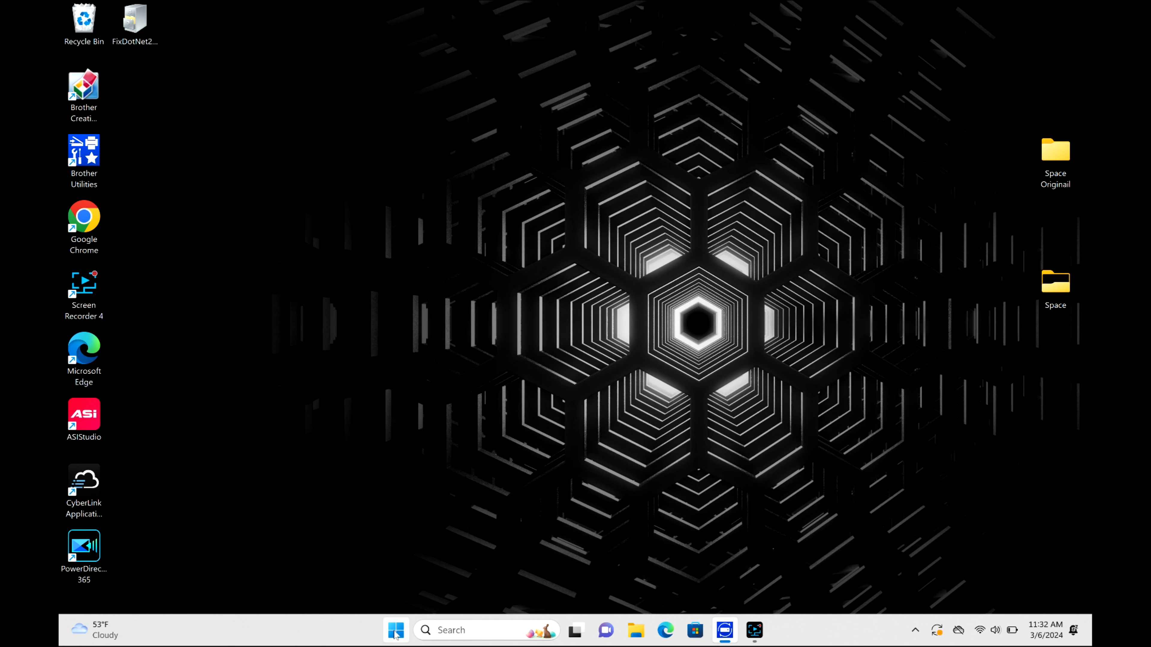
Search Settings for 'troubleshoot' and go to Troubleshoot > Other troubleshooters.
{"action": "left_click", "coordinate": [395, 630]}
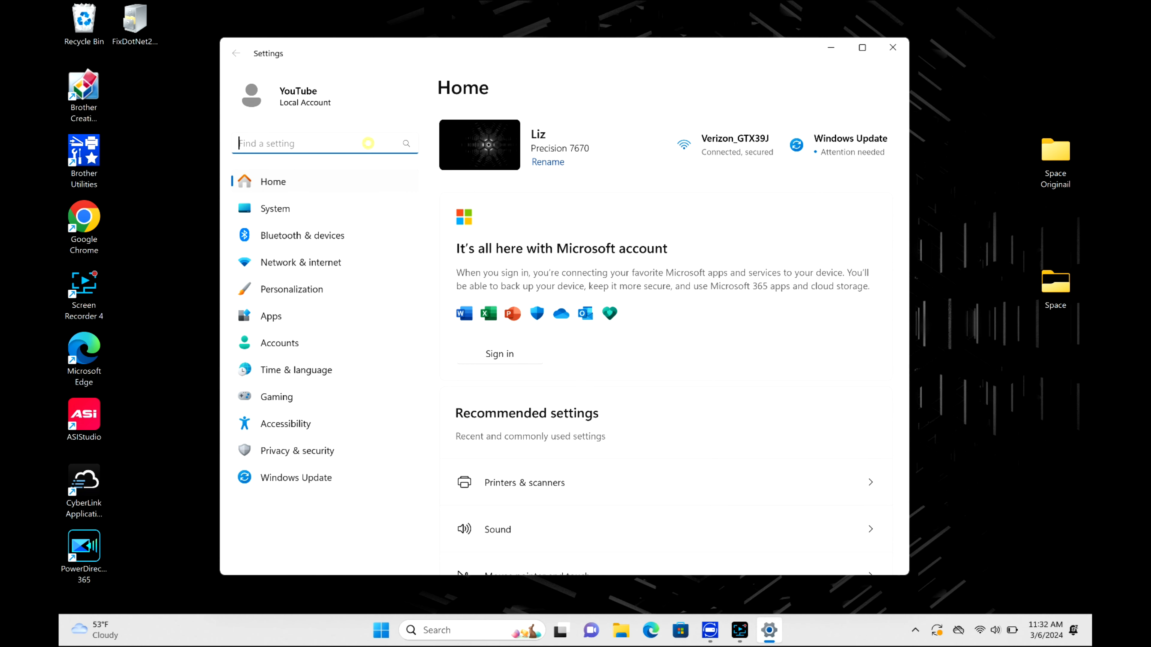
{"action": "type", "text": "troubl"}
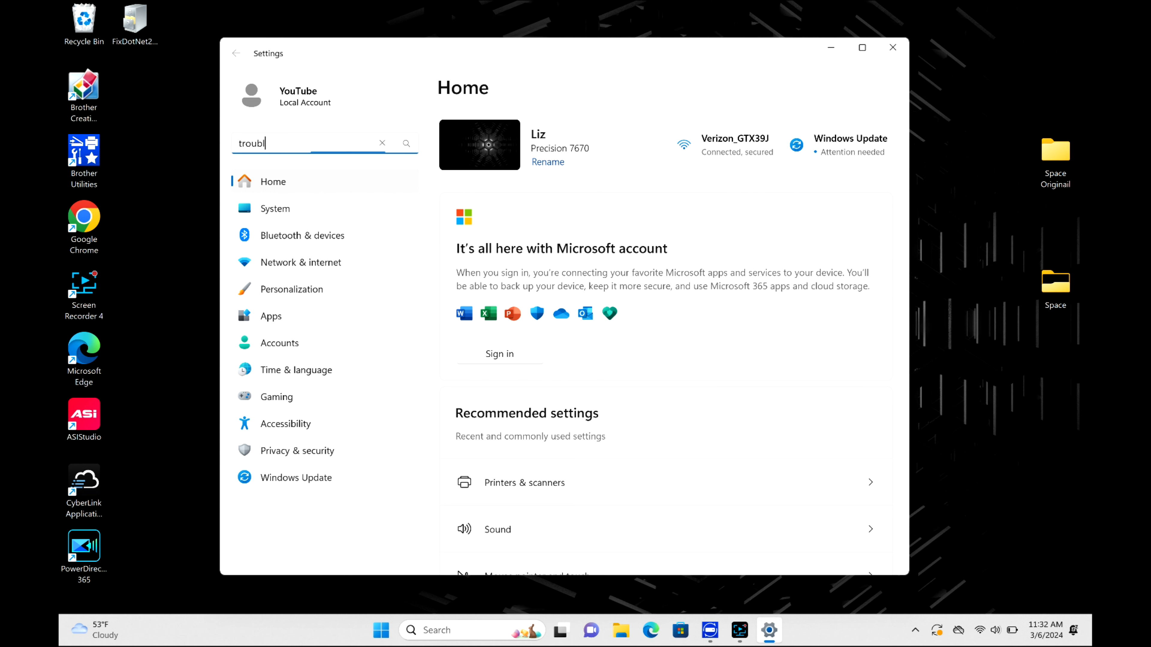
{"action": "type", "text": "esh"}
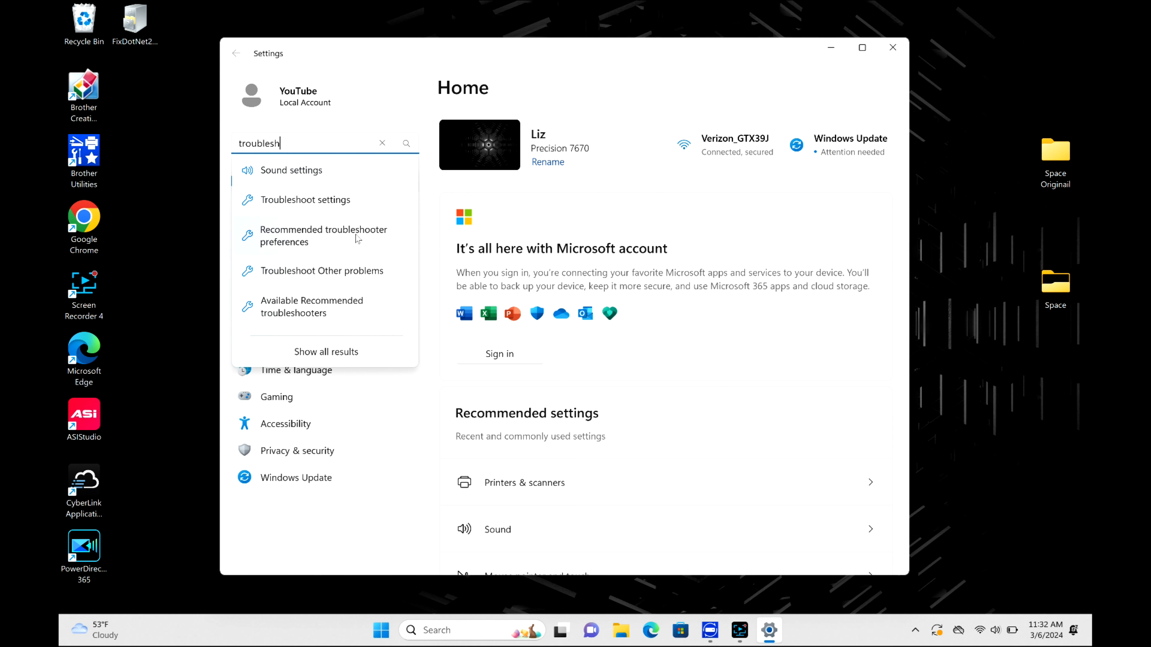
{"action": "mouse_move", "coordinate": [369, 226]}
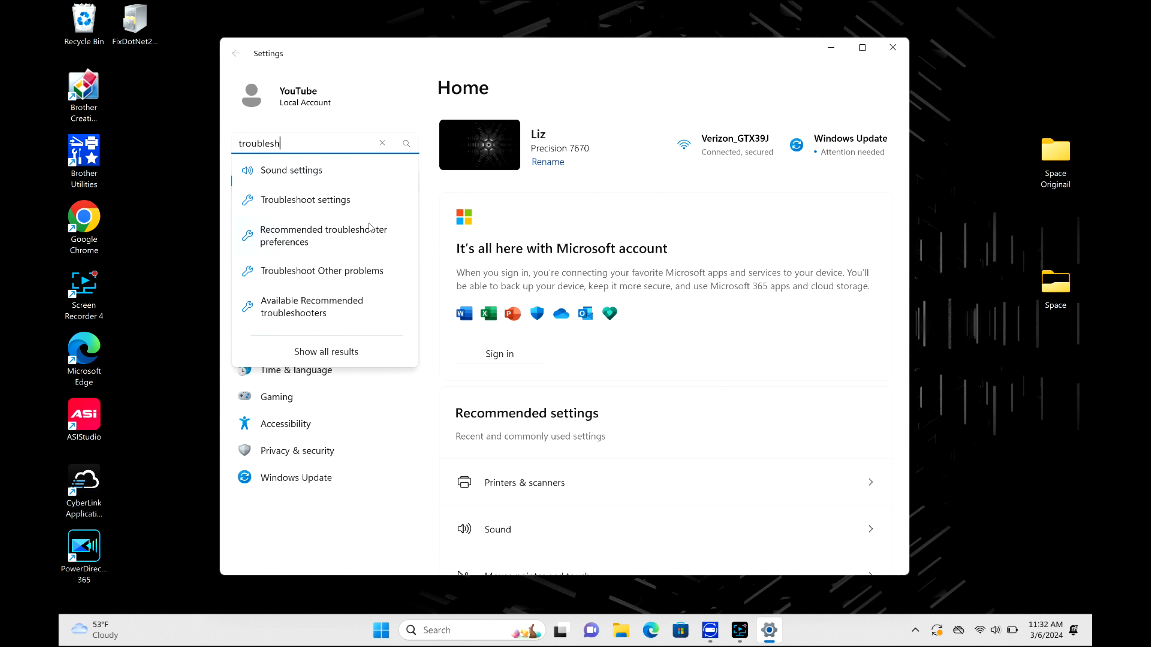
{"action": "left_click", "coordinate": [305, 199]}
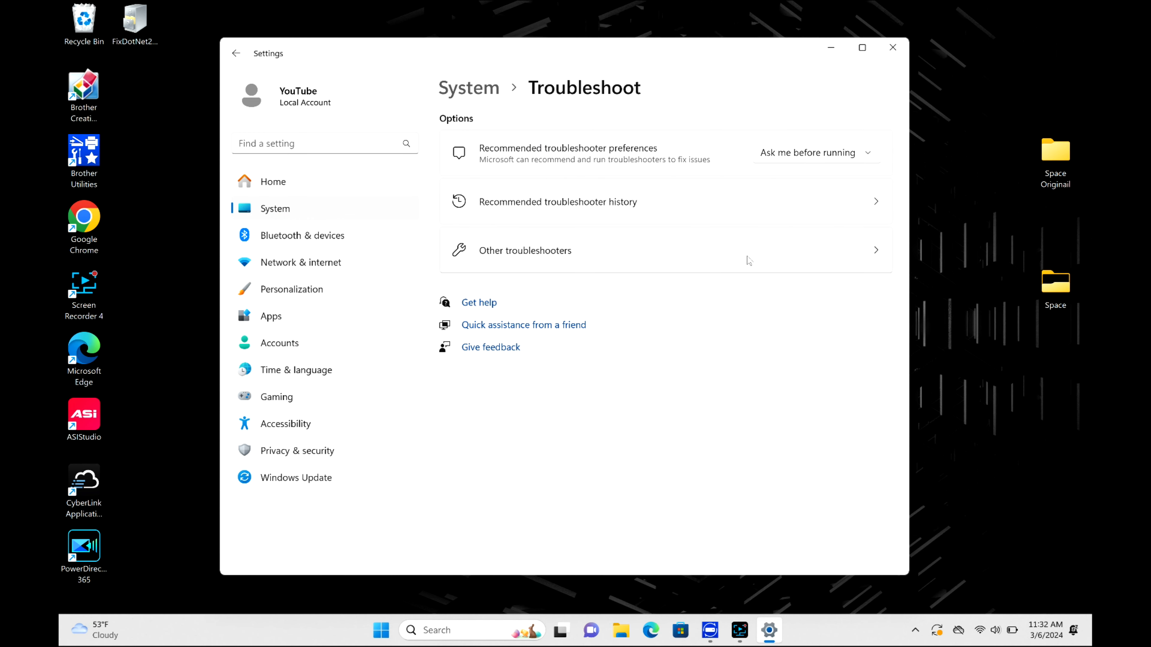
{"action": "left_click", "coordinate": [524, 251]}
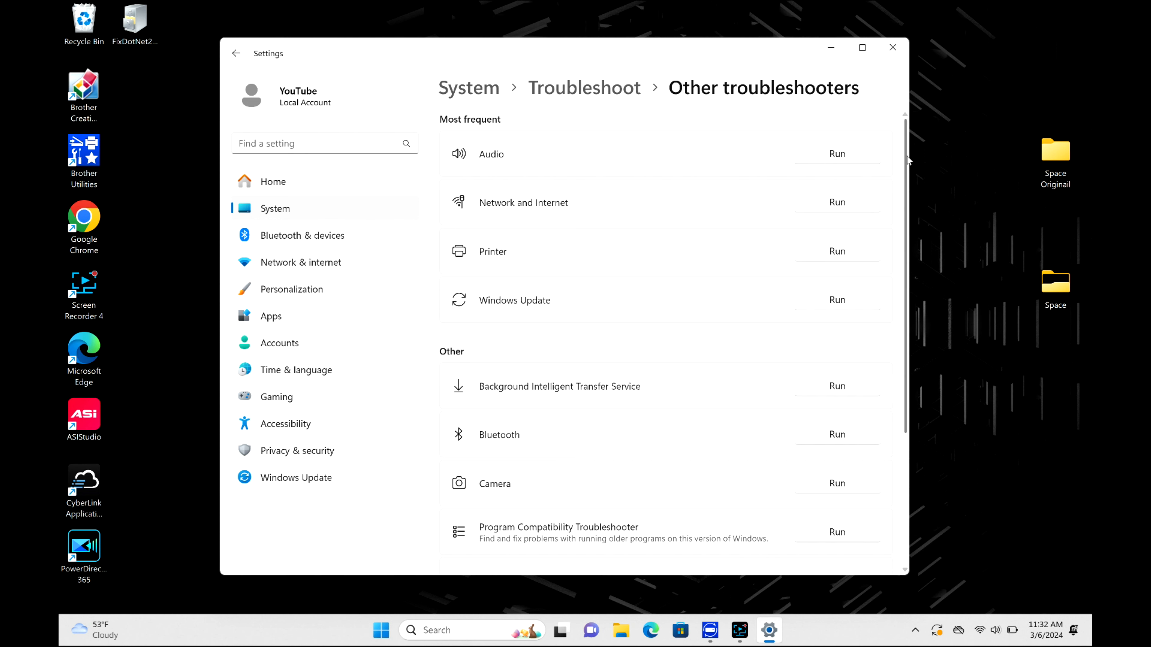
Run the Windows Update troubleshooter from the Other troubleshooters list.
{"action": "scroll", "scroll_direction": "down", "scroll_amount": 3}
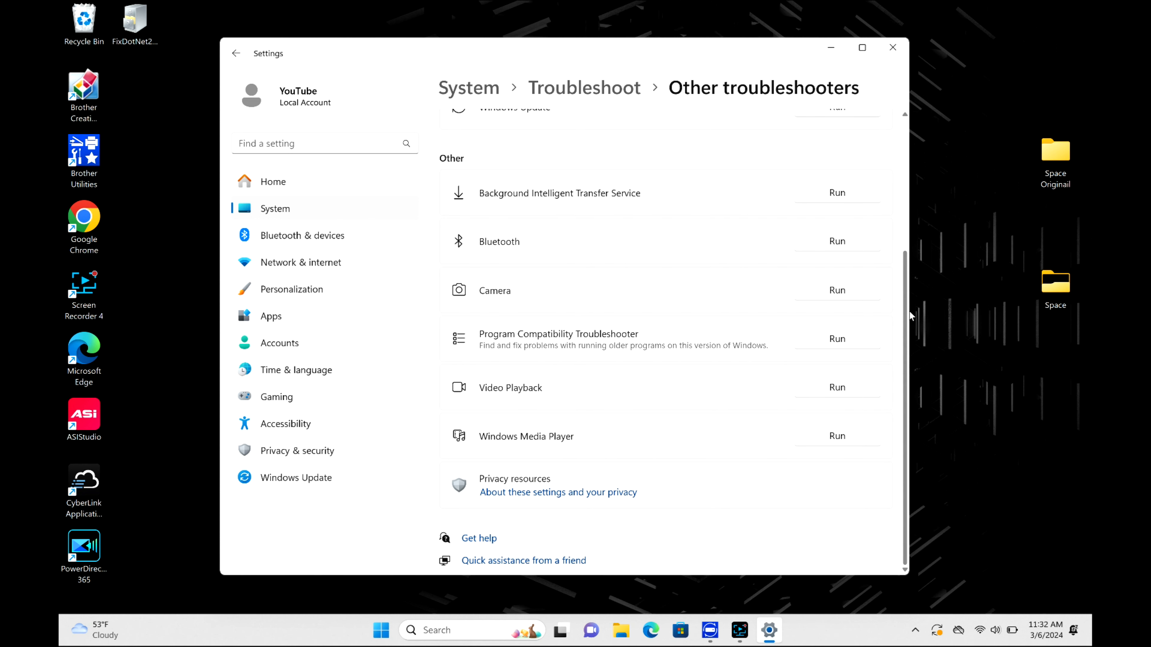
{"action": "scroll", "scroll_direction": "up", "scroll_amount": 3}
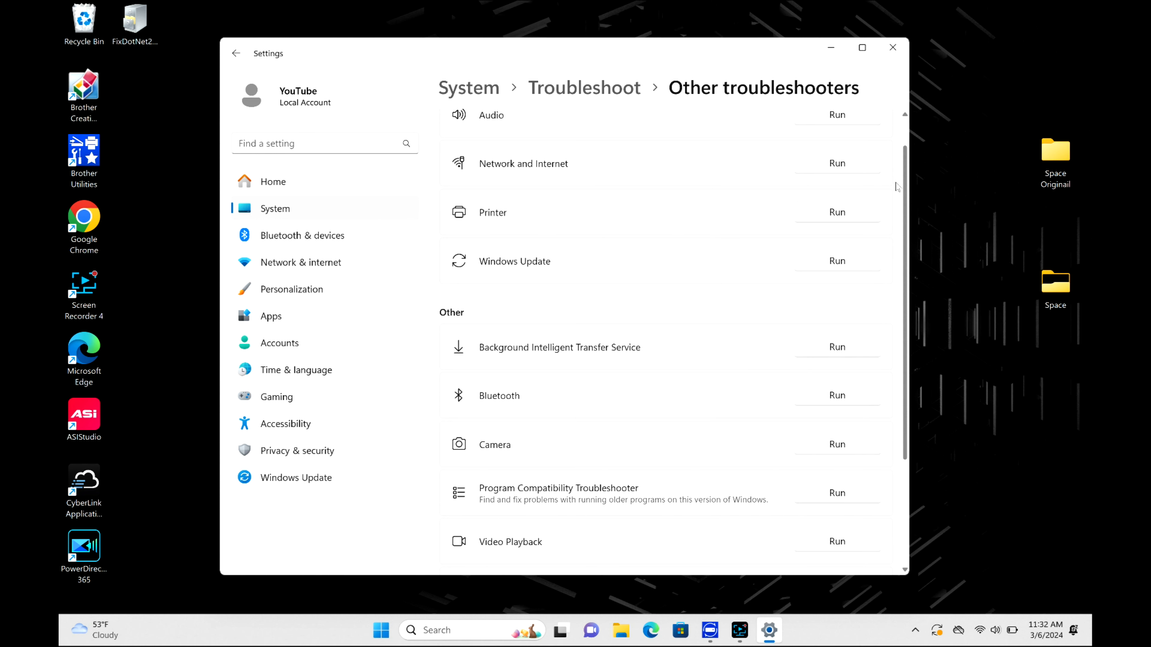
{"action": "left_click", "coordinate": [836, 261]}
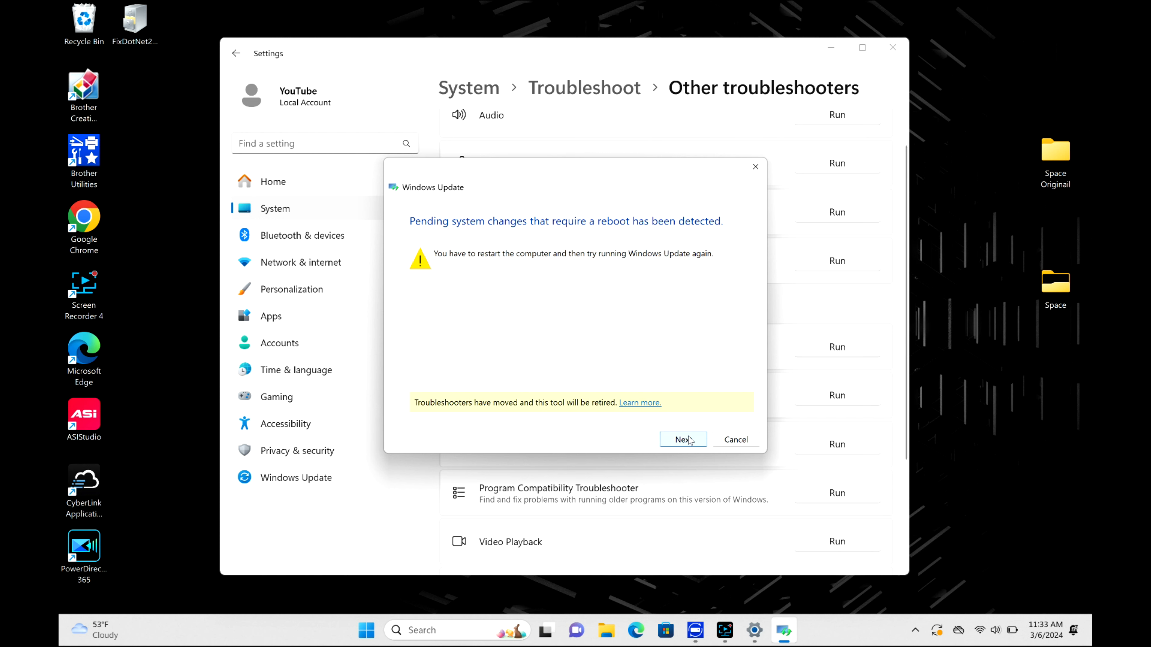
Continue past the reboot notice to the results, then close Settings.
{"action": "left_click", "coordinate": [681, 438]}
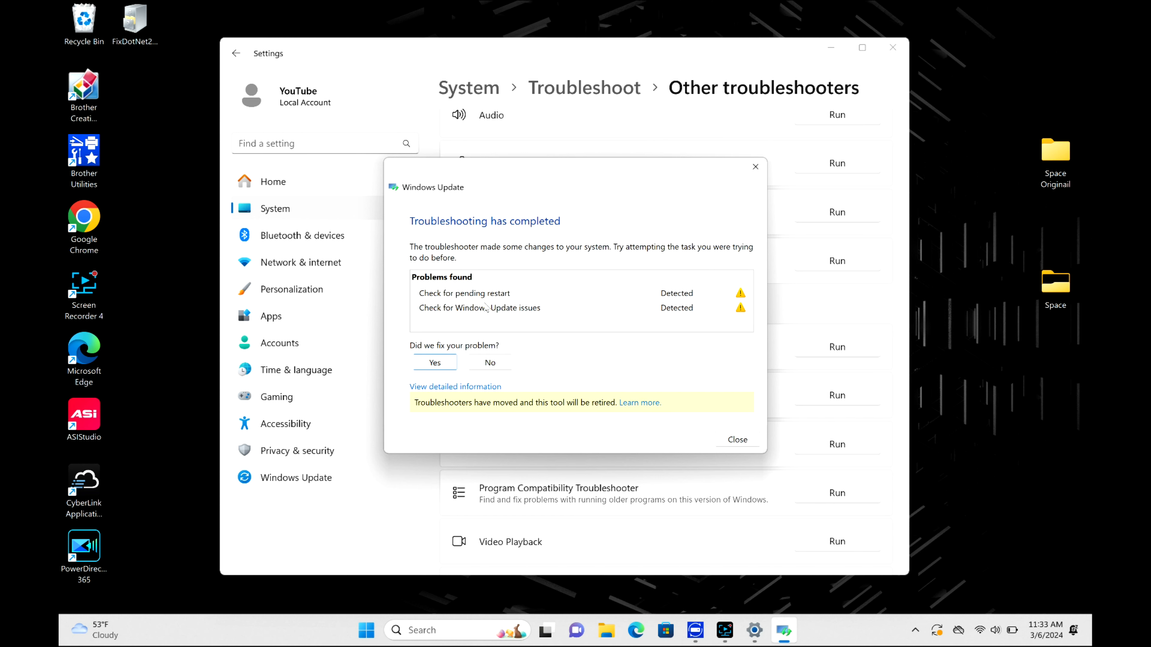
{"action": "mouse_move", "coordinate": [551, 326]}
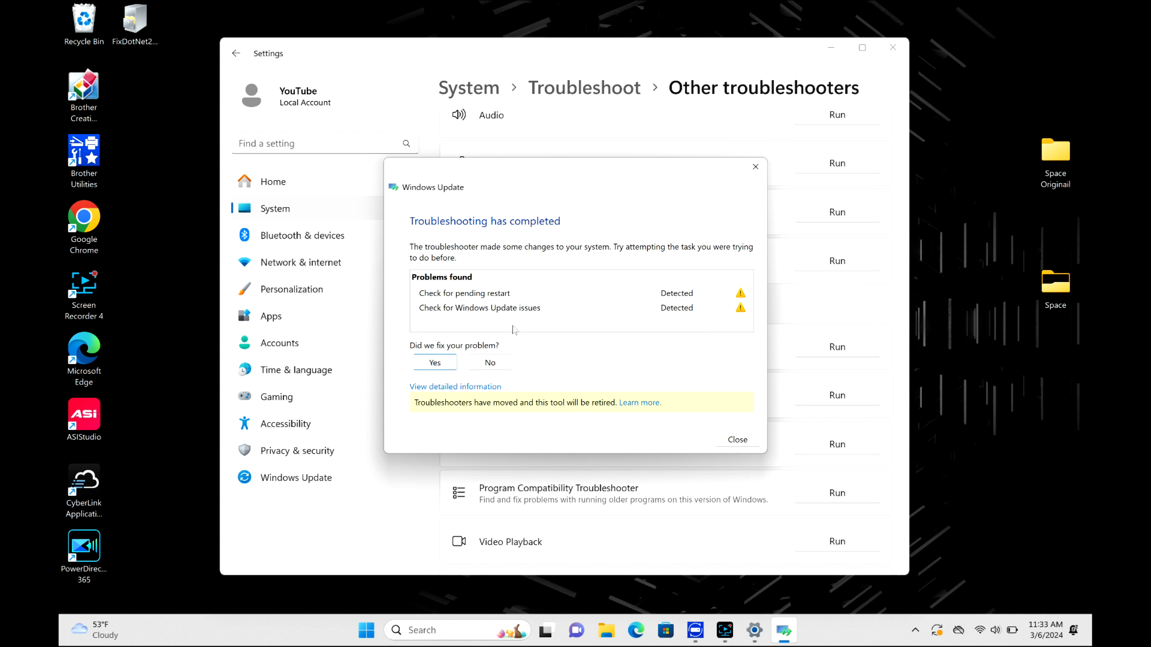
{"action": "mouse_move", "coordinate": [578, 331]}
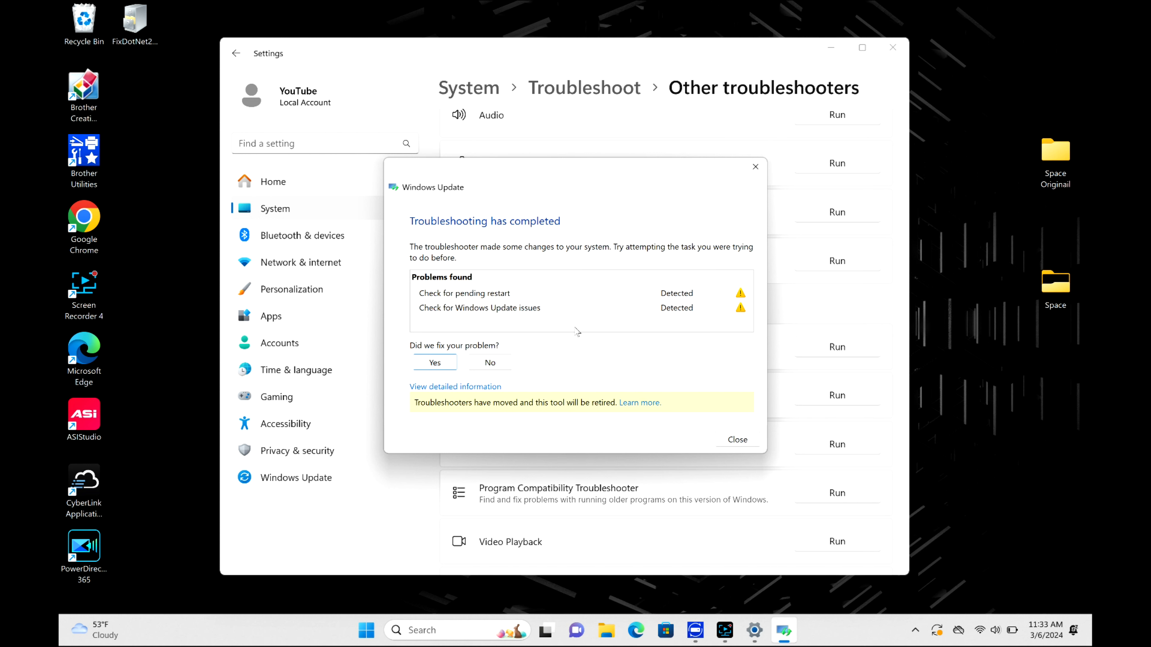
{"action": "mouse_move", "coordinate": [524, 314]}
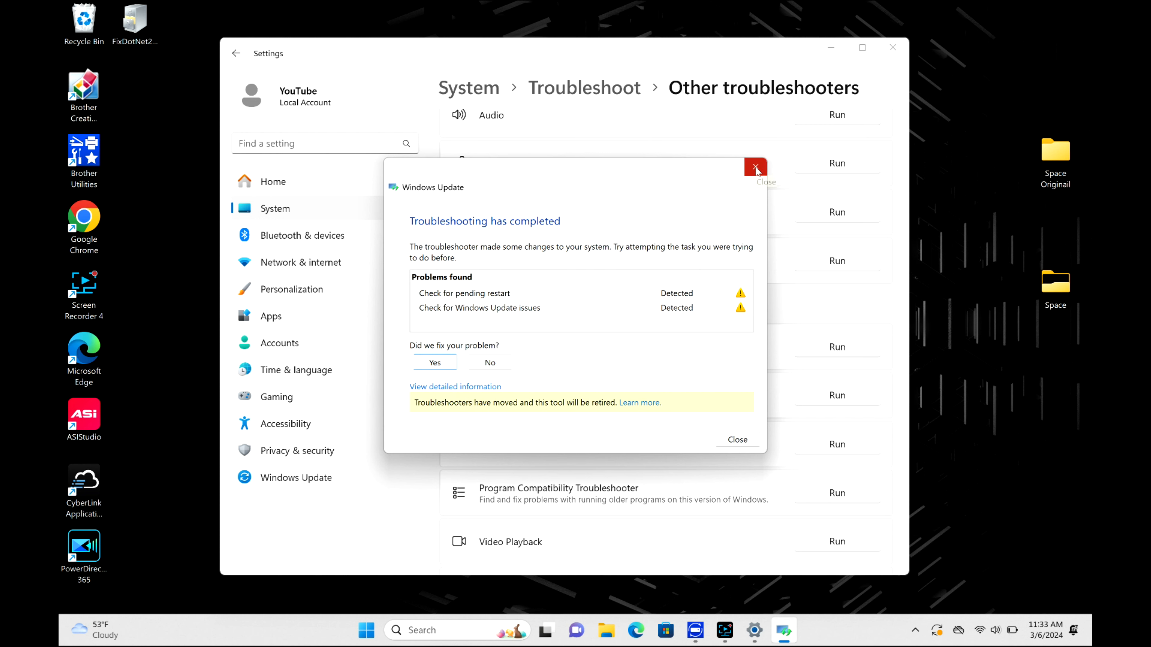
{"action": "mouse_move", "coordinate": [732, 189]}
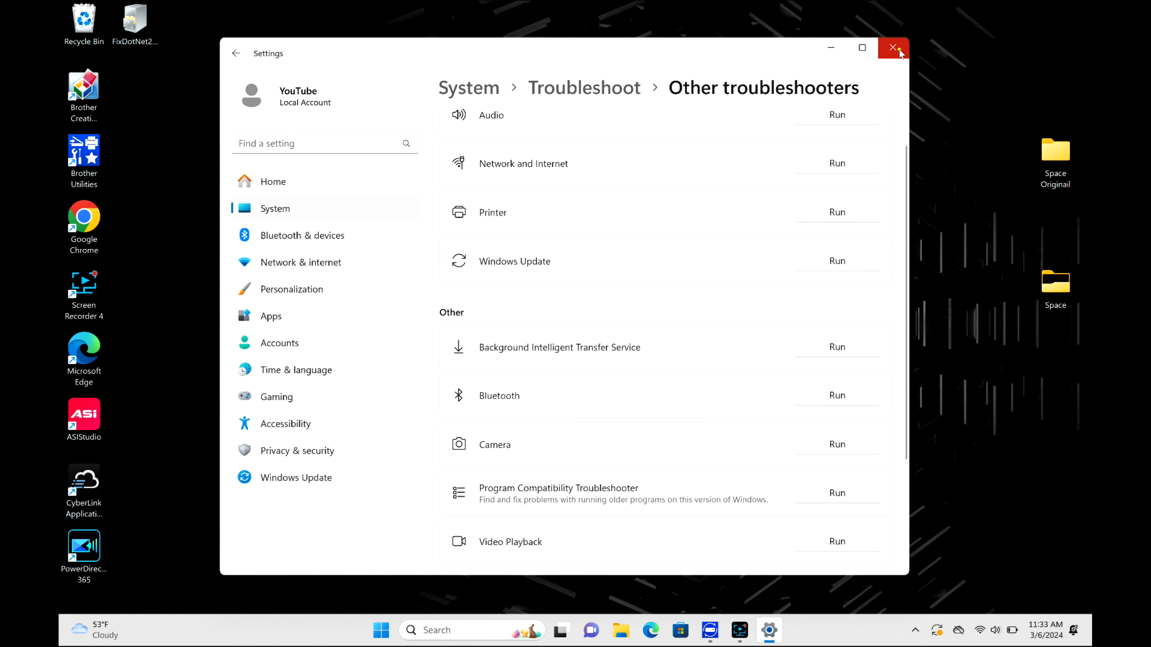
{"action": "left_click", "coordinate": [893, 48]}
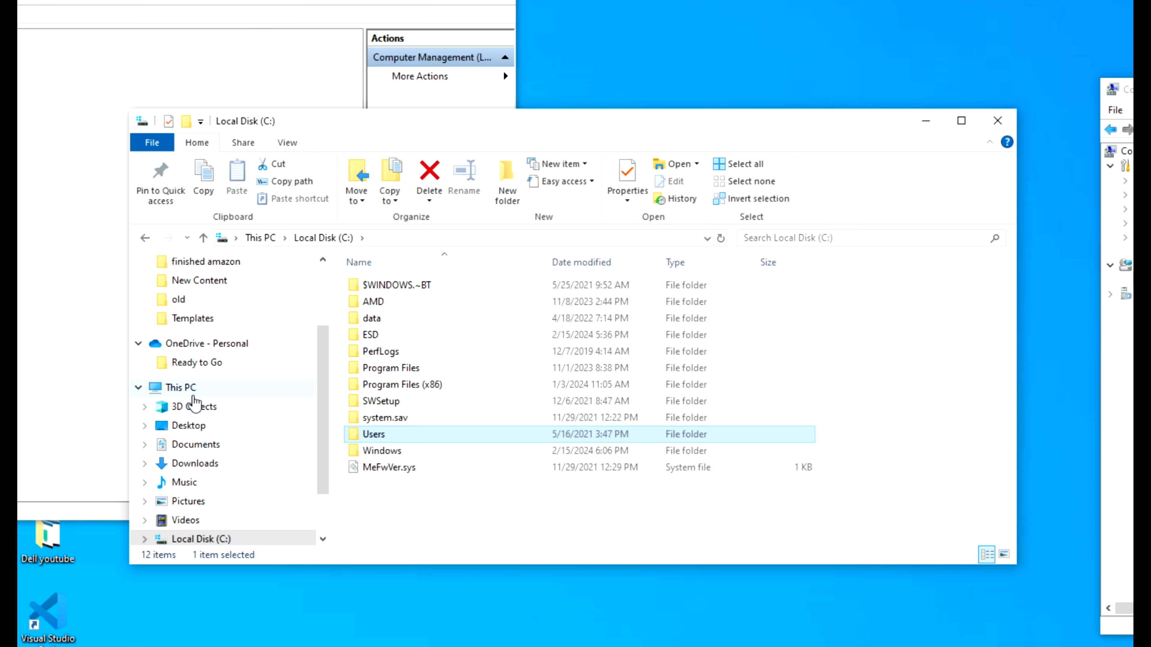
Choose Manage from the This PC context menu to launch Computer Management.
{"action": "right_click", "coordinate": [180, 388]}
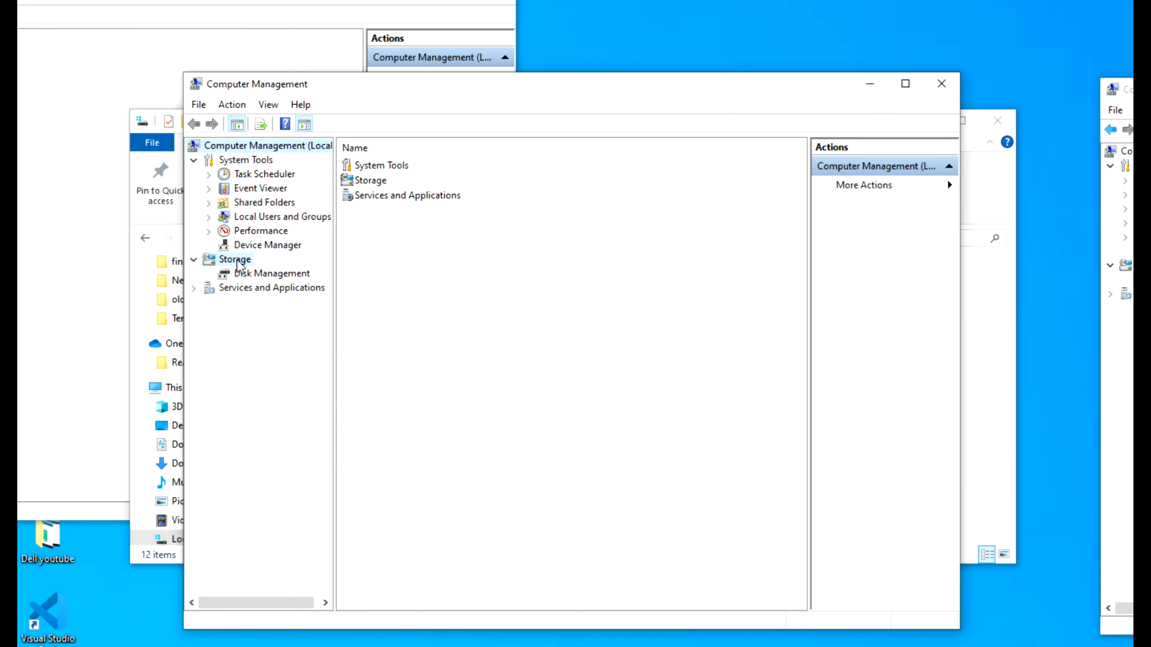
Select Disk Management under Storage to list the disks and their partitions.
{"action": "left_click", "coordinate": [272, 273]}
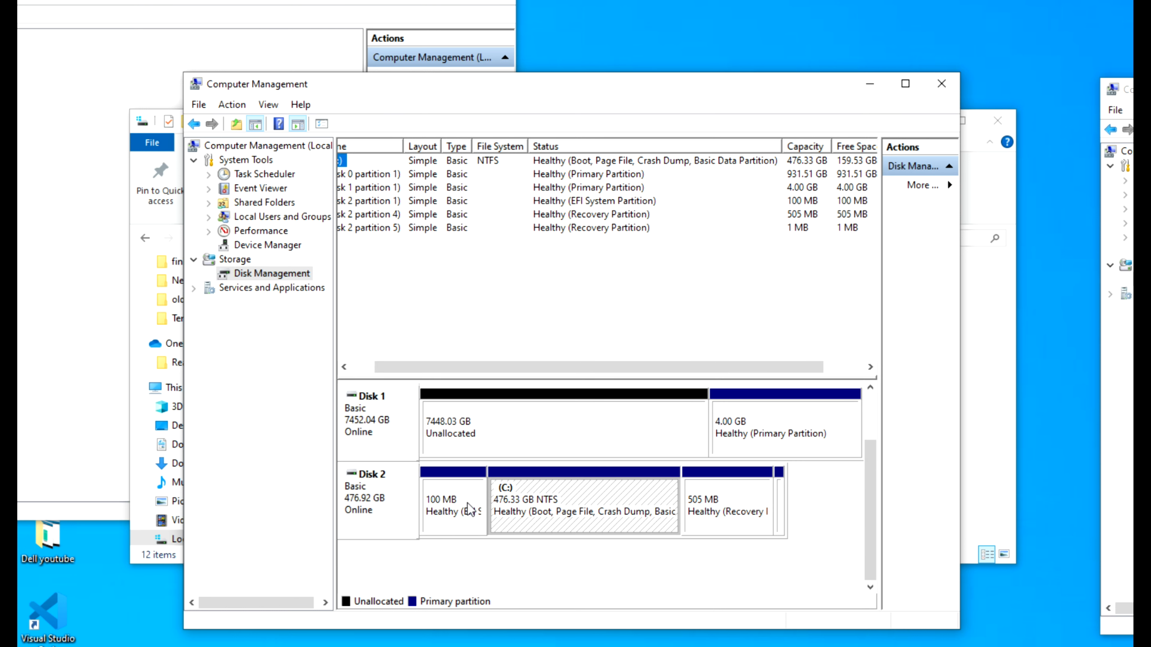
{"action": "mouse_move", "coordinate": [1031, 76]}
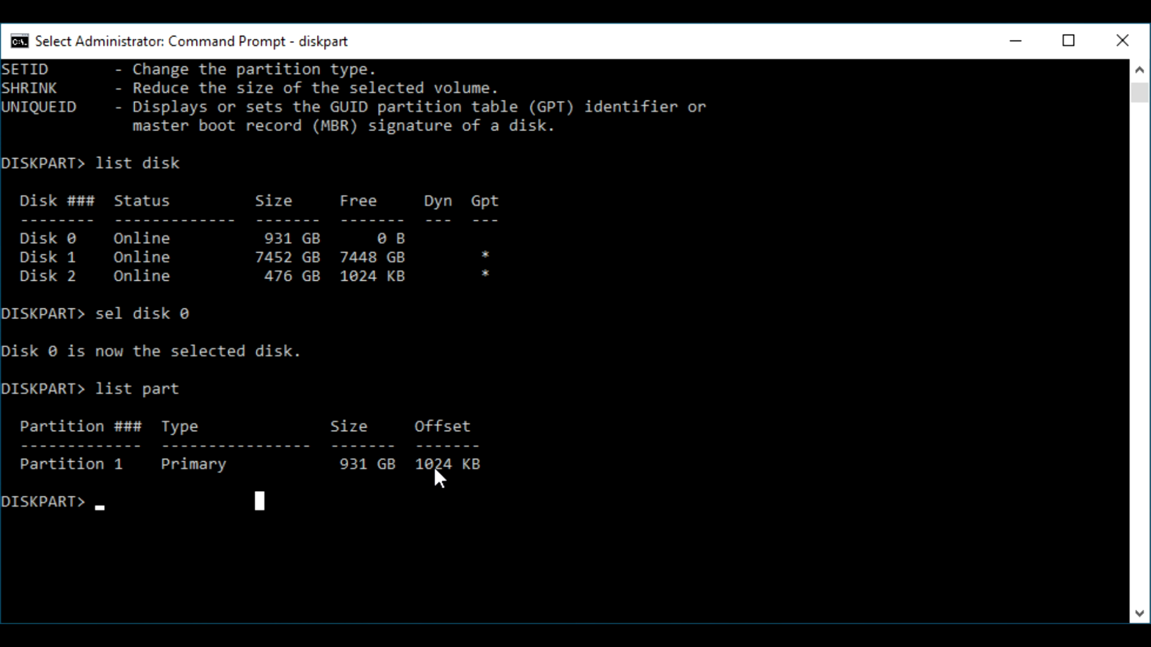
In diskpart, select disk 0, list its partitions, and enter shrink desired=250 minimum=250.
{"action": "type", "text": "sel"}
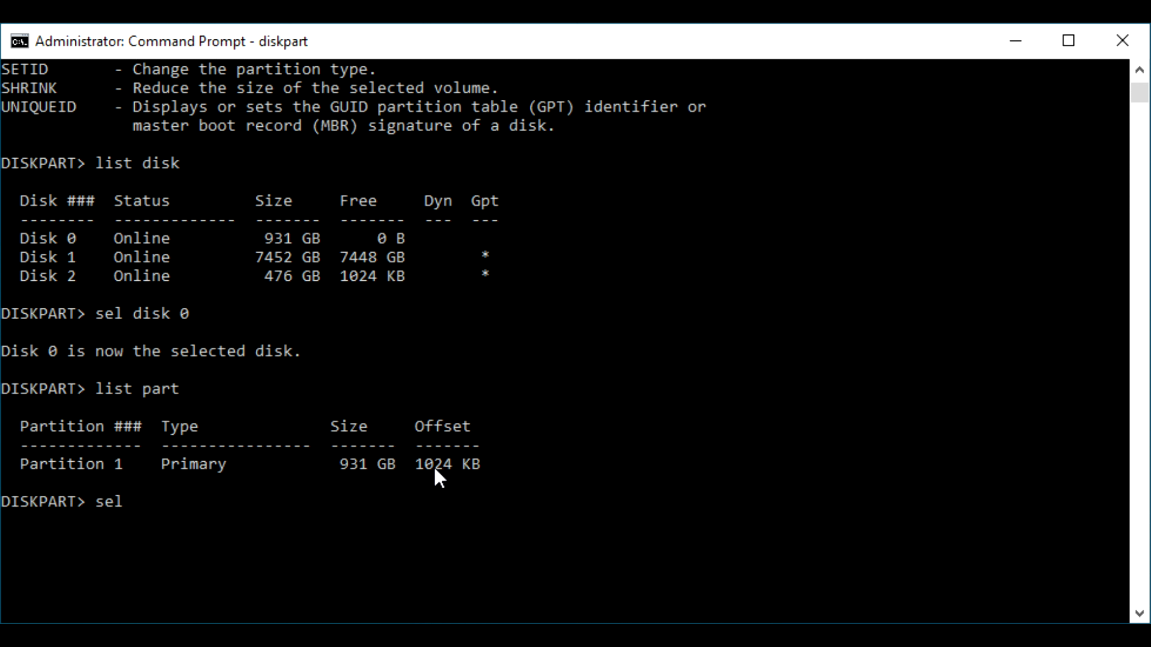
{"action": "type", "text": "partr"}
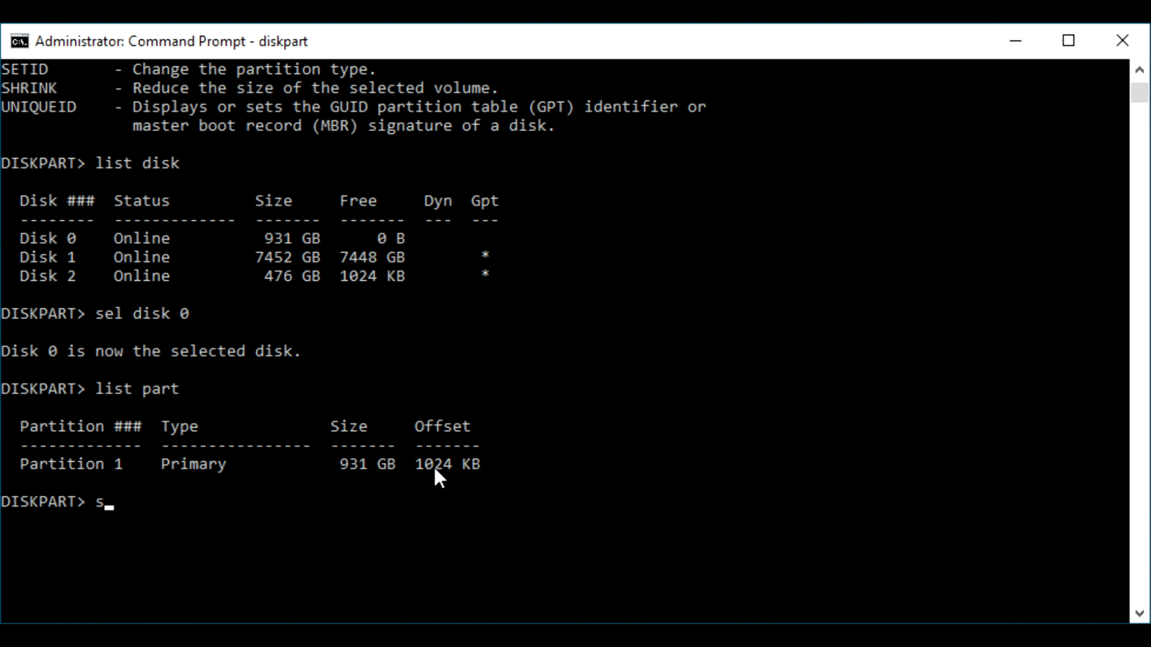
{"action": "type", "text": "hrink d"}
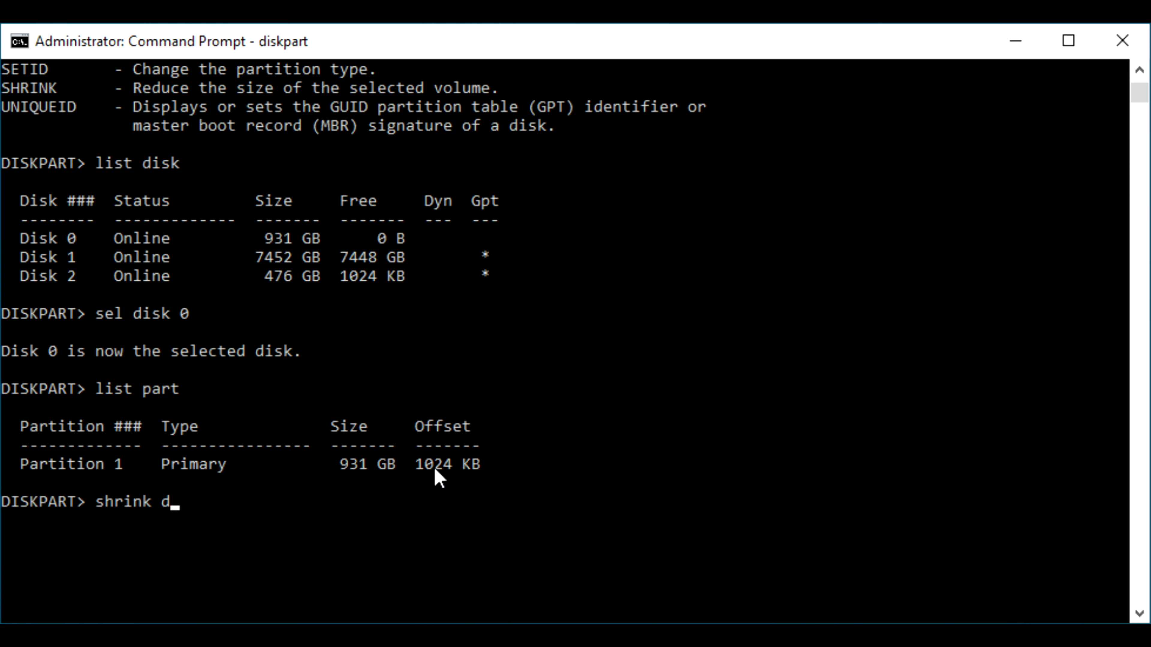
{"action": "type", "text": "esi"}
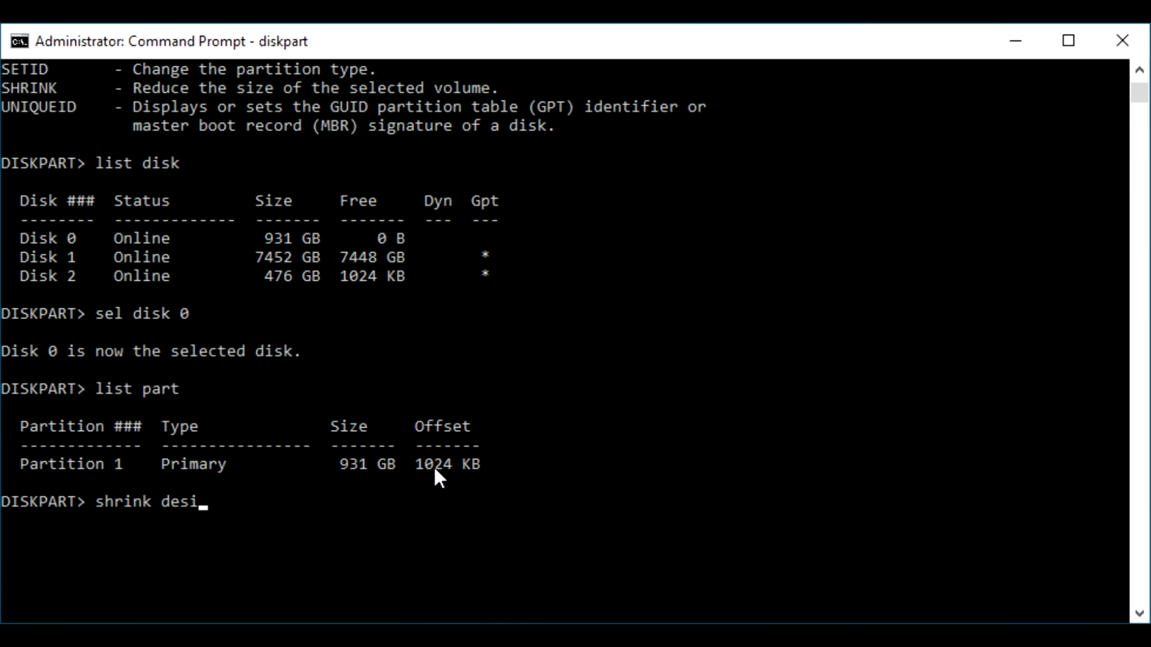
{"action": "type", "text": "red"}
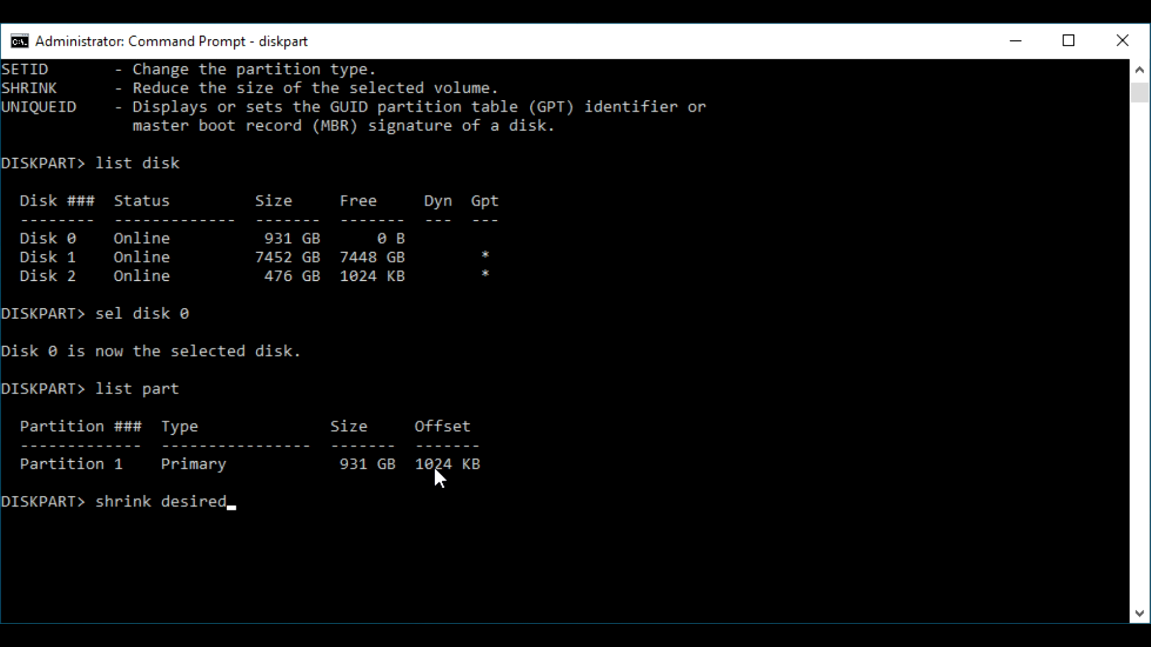
{"action": "type", "text": "=250"}
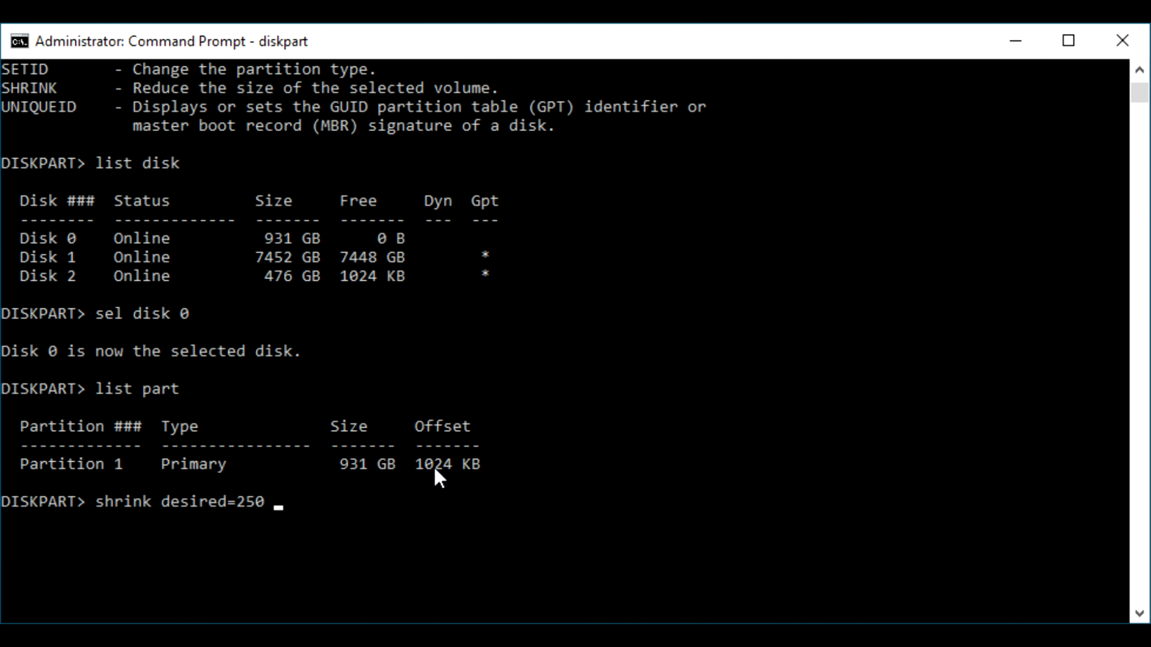
{"action": "type", "text": "minimum"}
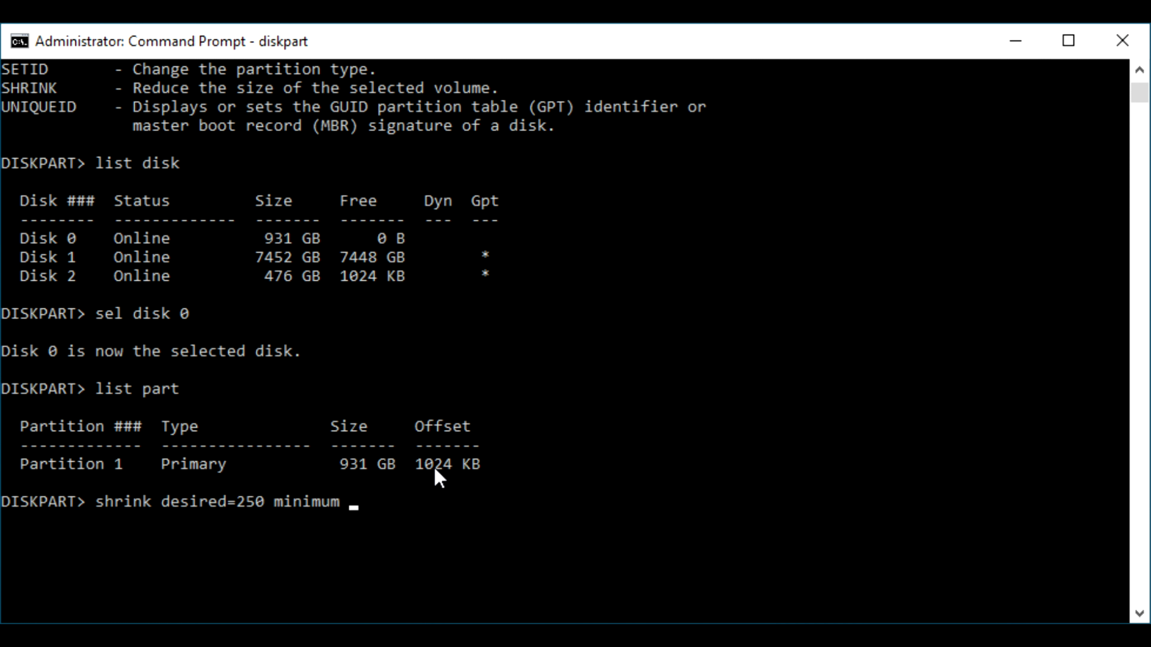
{"action": "type", "text": "=250"}
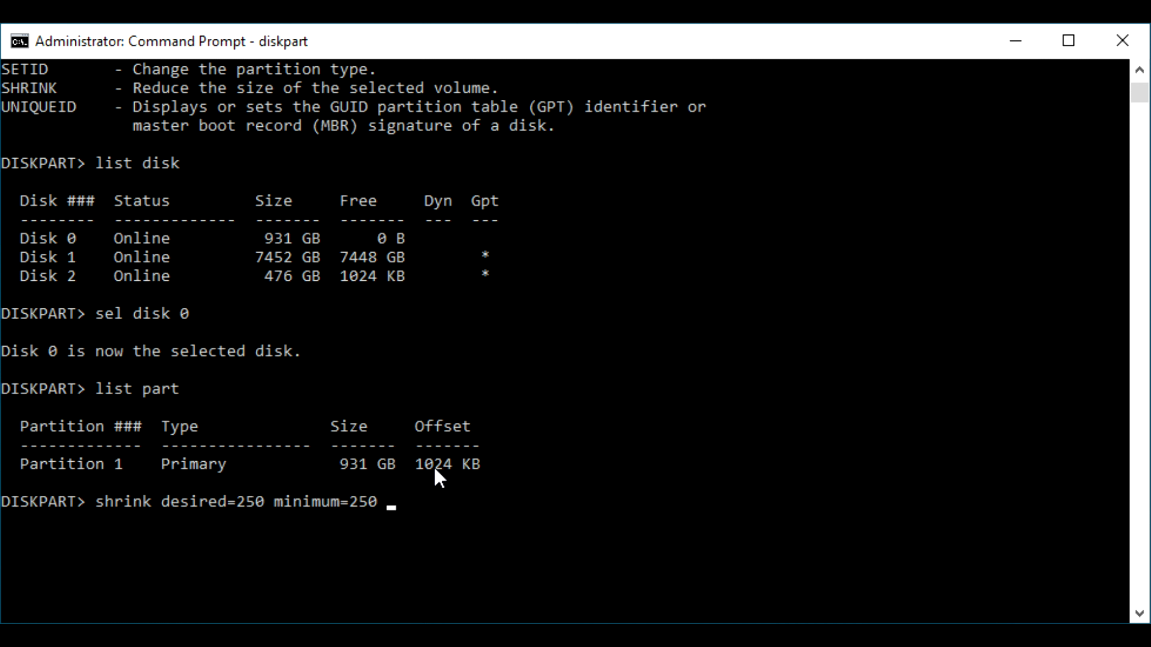